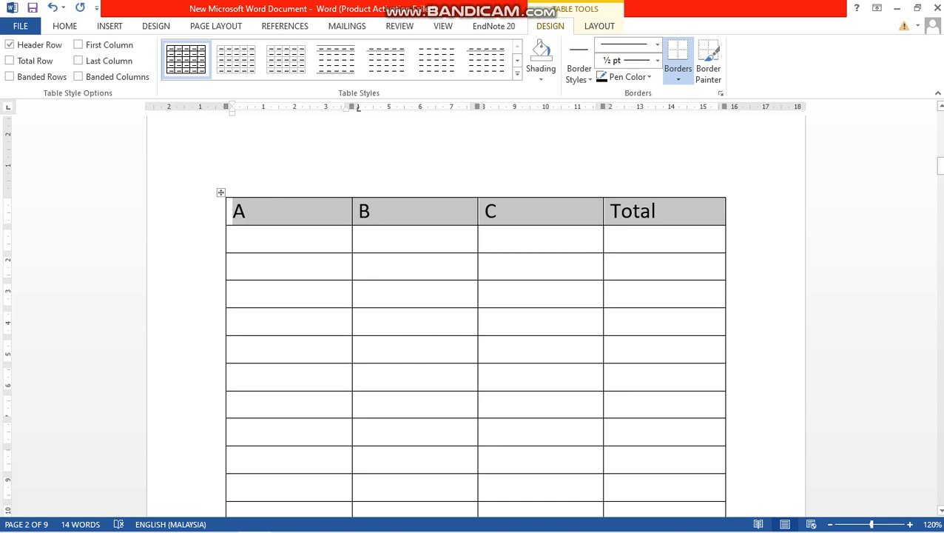
# Step: Show the Table Tools Layout ribbon with the table's header row in view
pyautogui.scroll(-3)
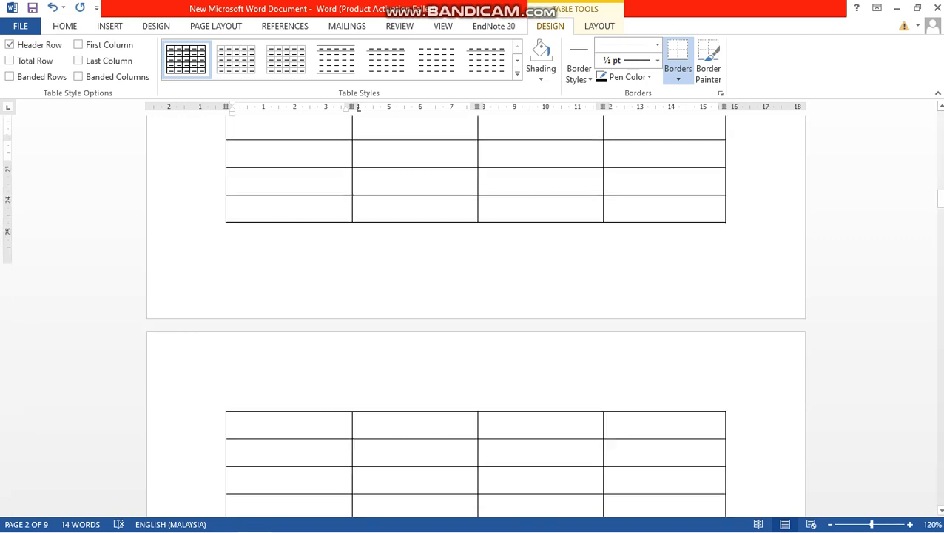
pyautogui.scroll(-3)
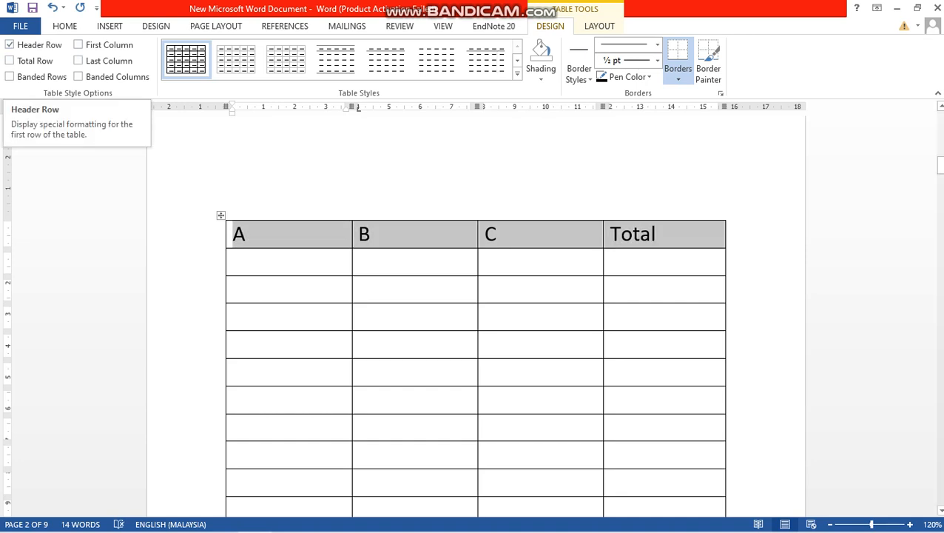
pyautogui.click(599, 27)
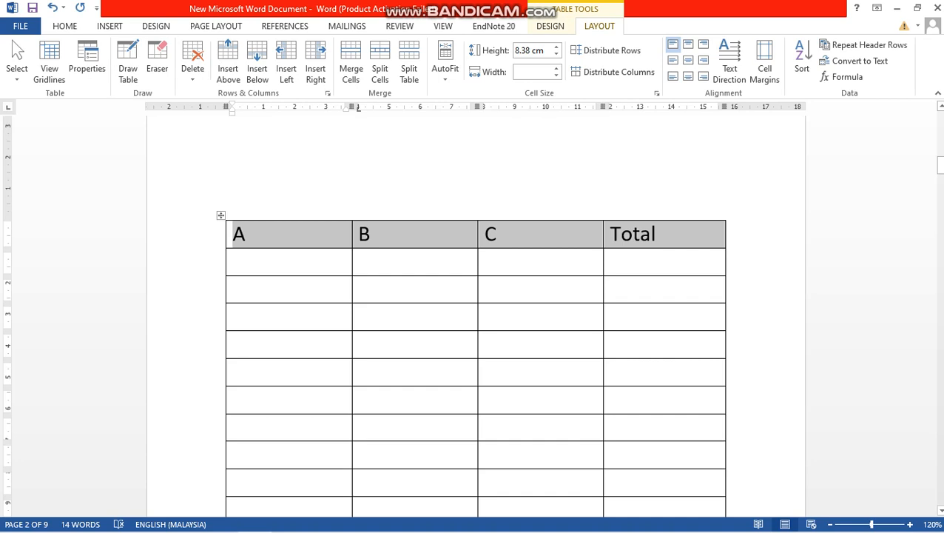
pyautogui.moveTo(864, 44)
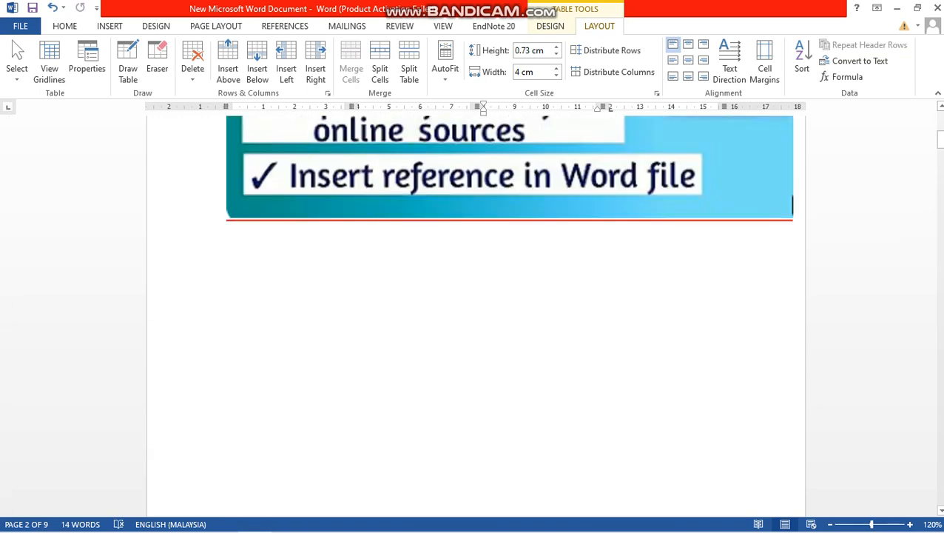
pyautogui.scroll(-3)
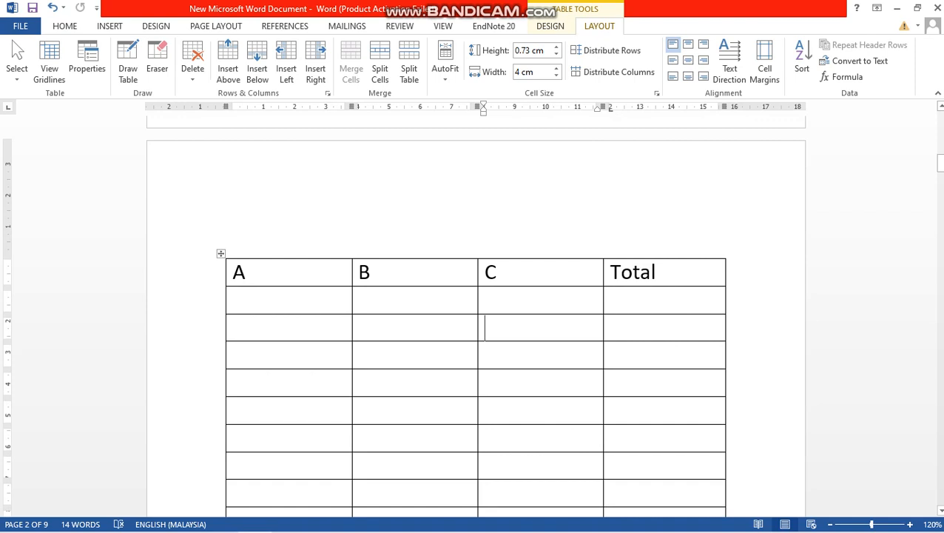
# Step: Change the table's text wrapping from Around to None in Table Properties
pyautogui.rightClick(238, 272)
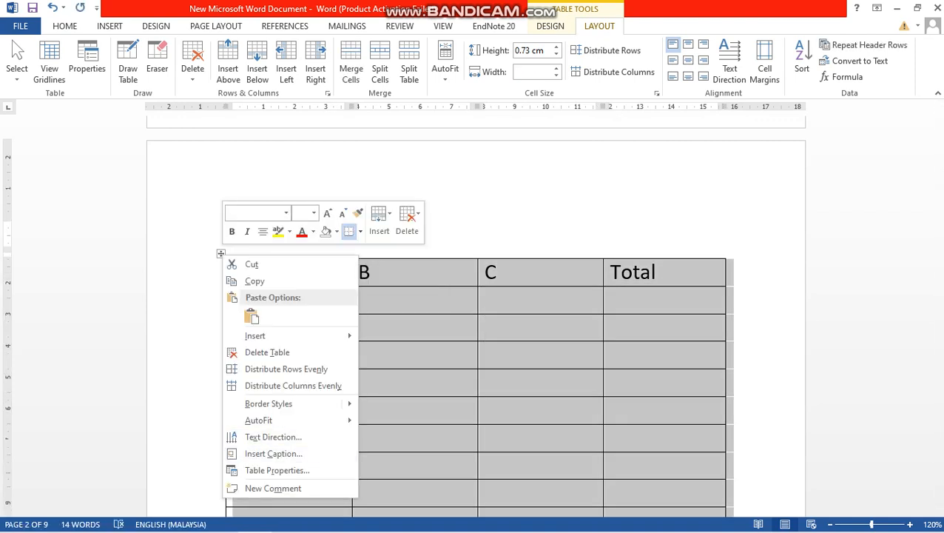
pyautogui.click(277, 470)
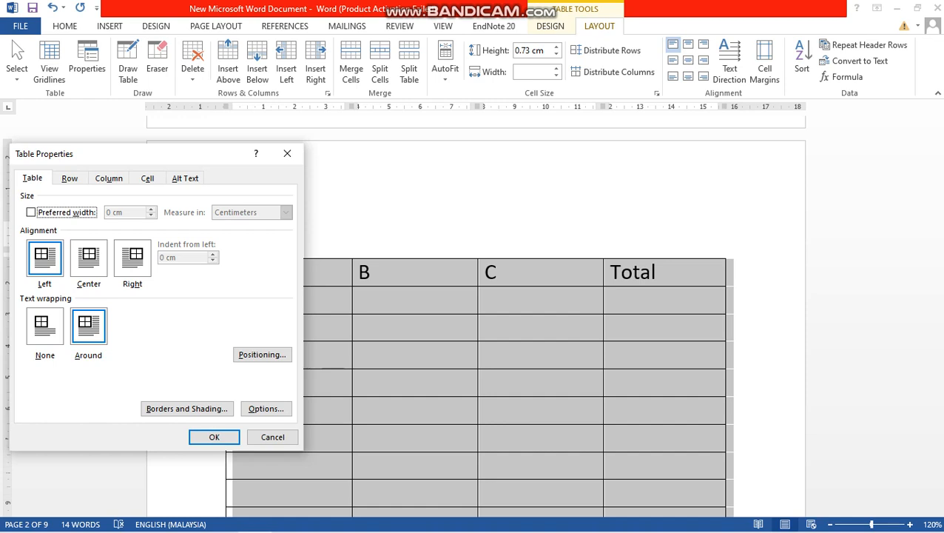
pyautogui.click(44, 325)
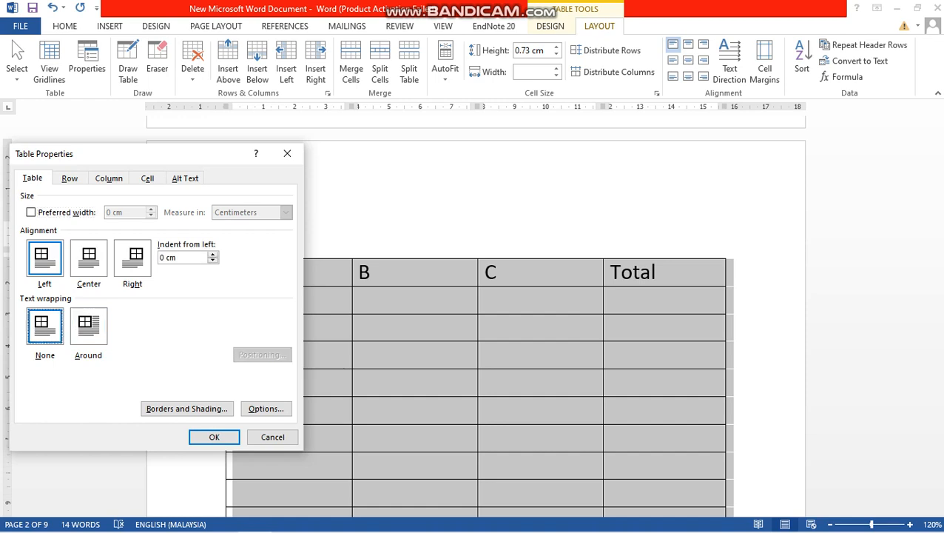
pyautogui.click(213, 436)
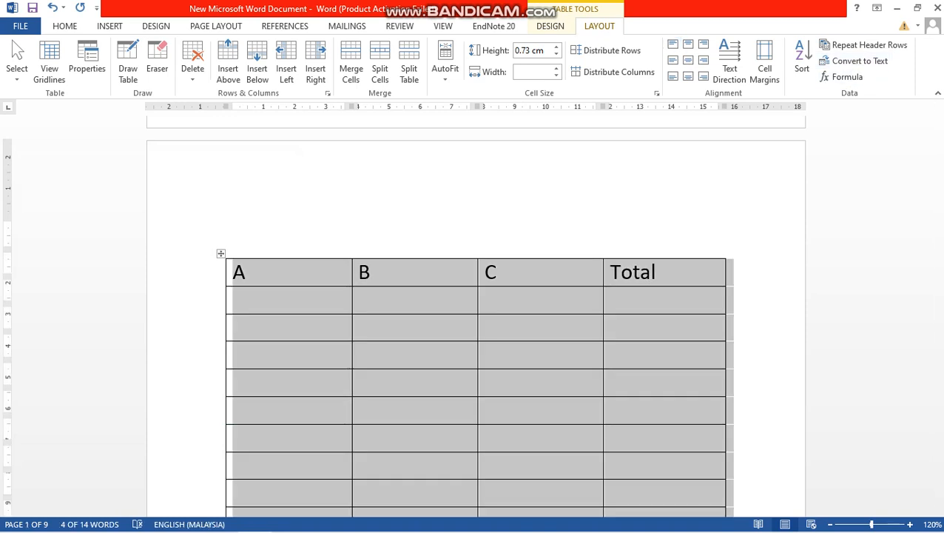
pyautogui.moveTo(864, 45)
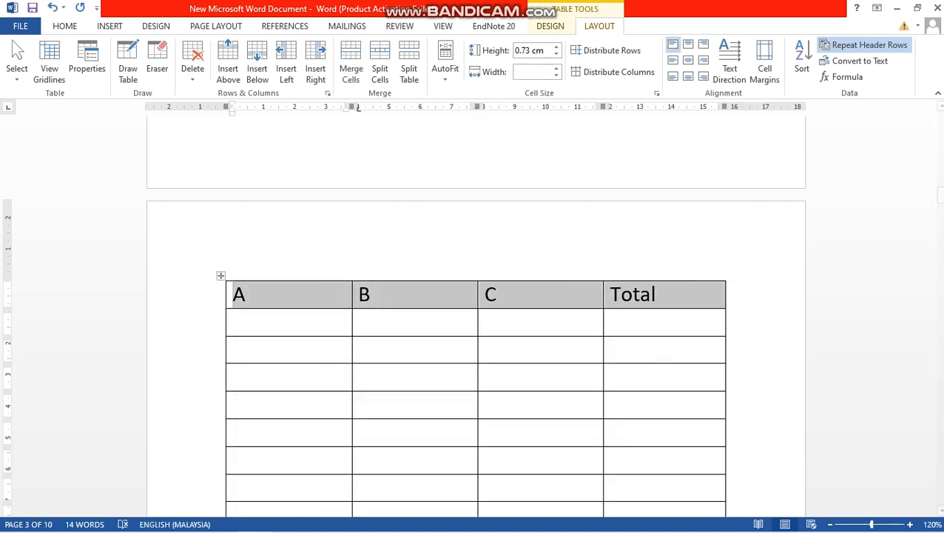
# Step: Turn on Repeat Header Rows for the A, B, C, Total row, verify it, and minimize Word
pyautogui.click(550, 27)
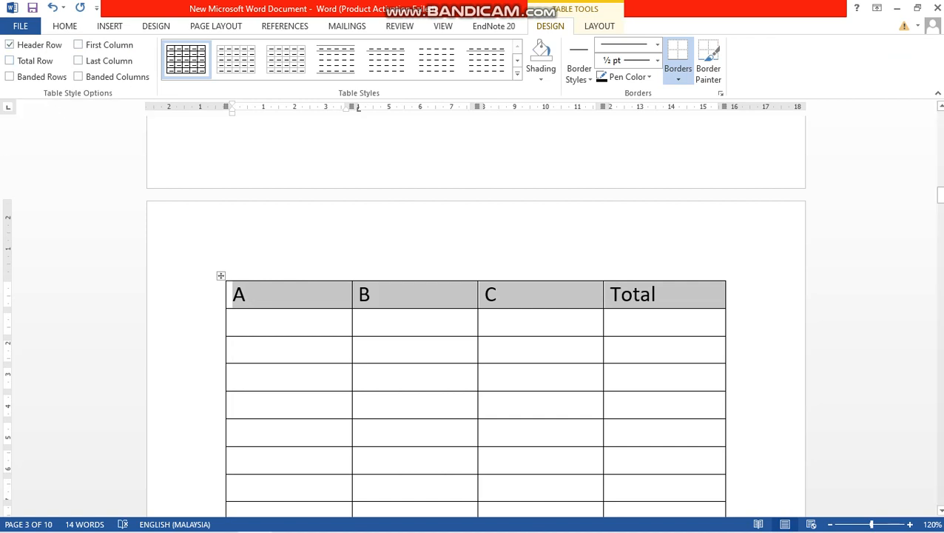
pyautogui.click(599, 27)
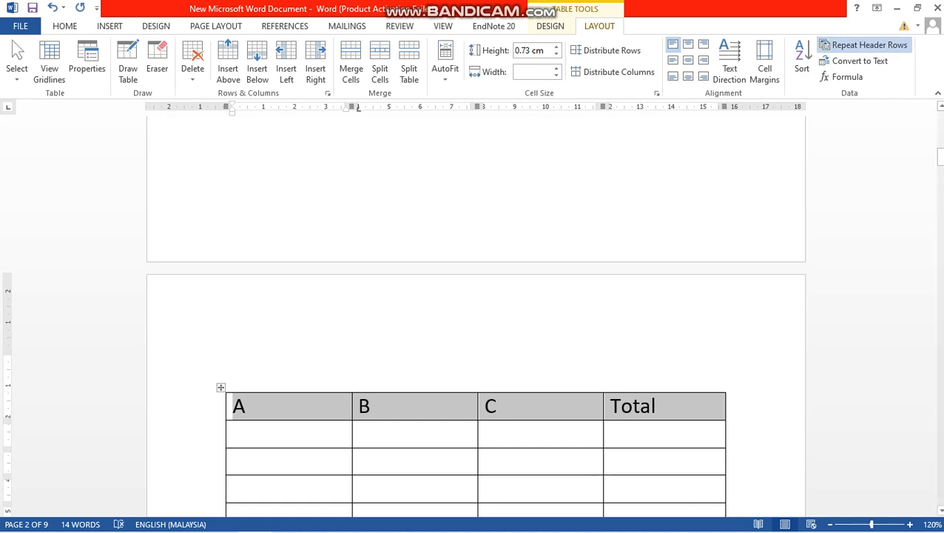
pyautogui.scroll(-3)
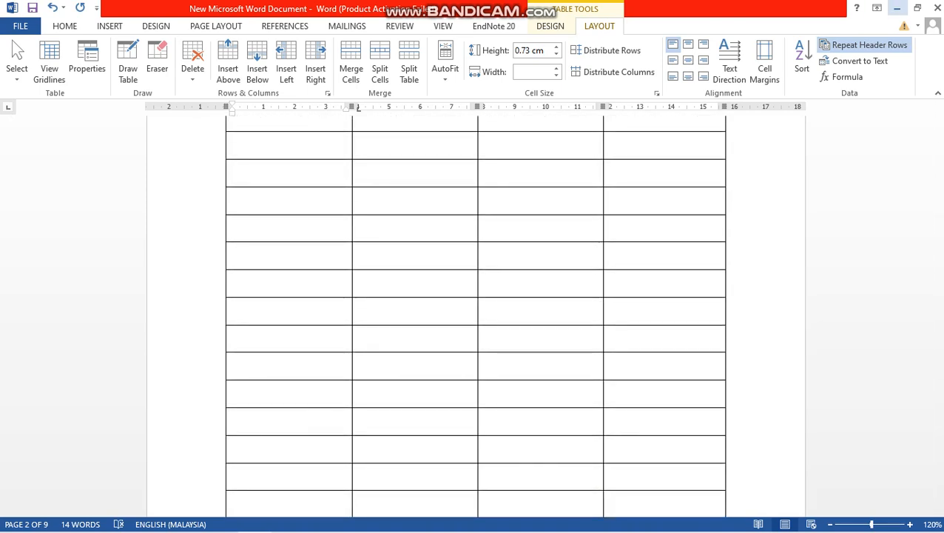
pyautogui.click(917, 9)
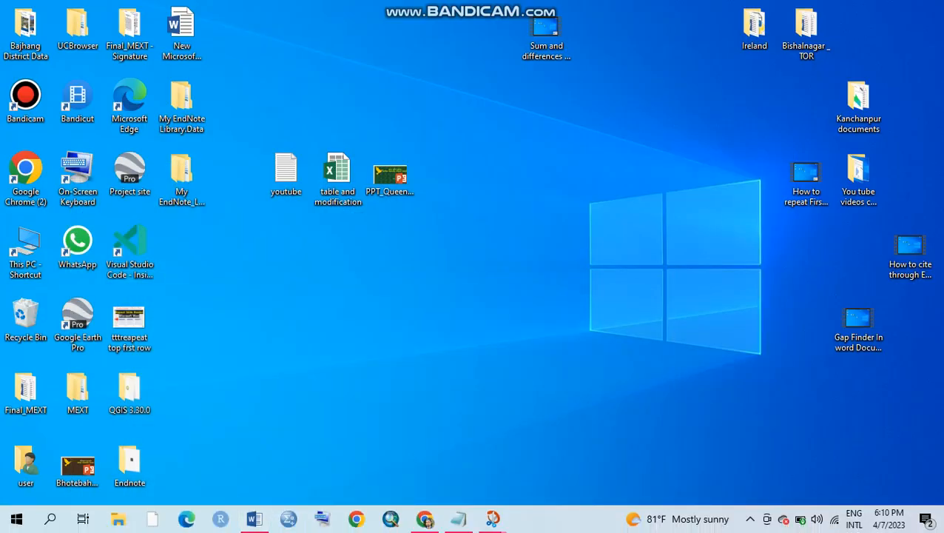